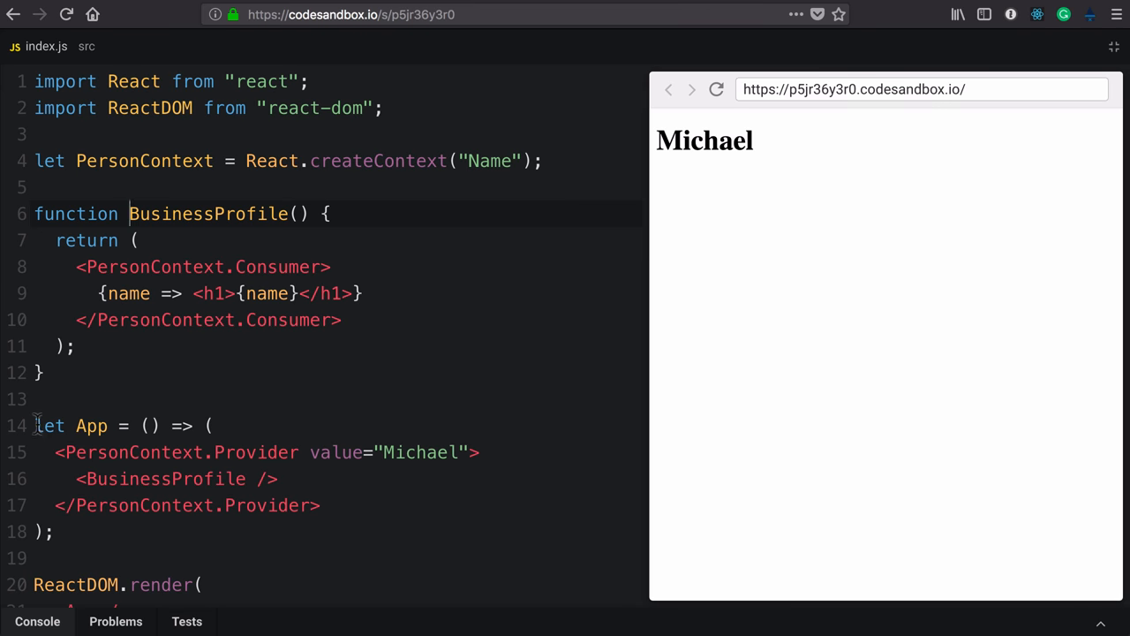
- Append ', {organization}' after {name} in the h1 and add a blank line above PersonContext.Consumer
left_click(55, 531)
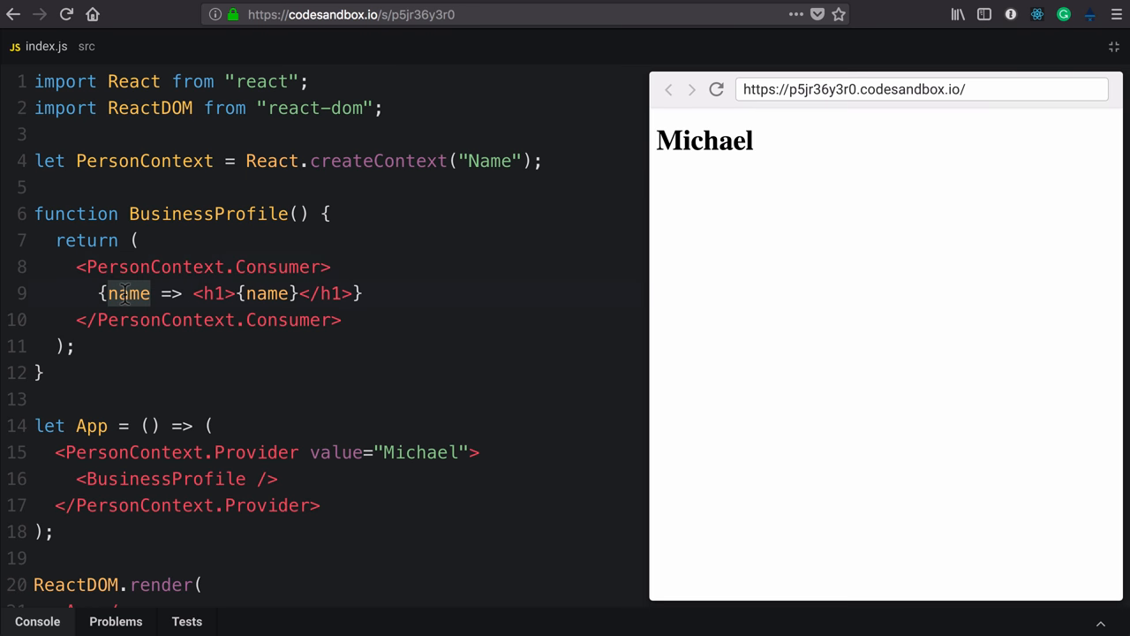
double_click(704, 141)
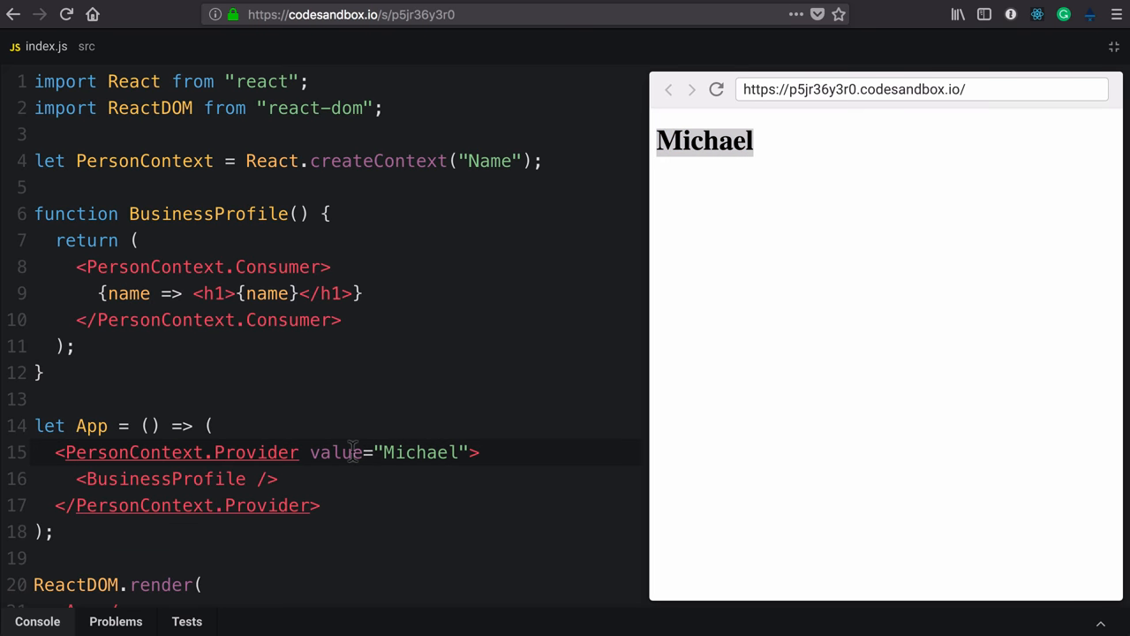
mouse_move(301, 291)
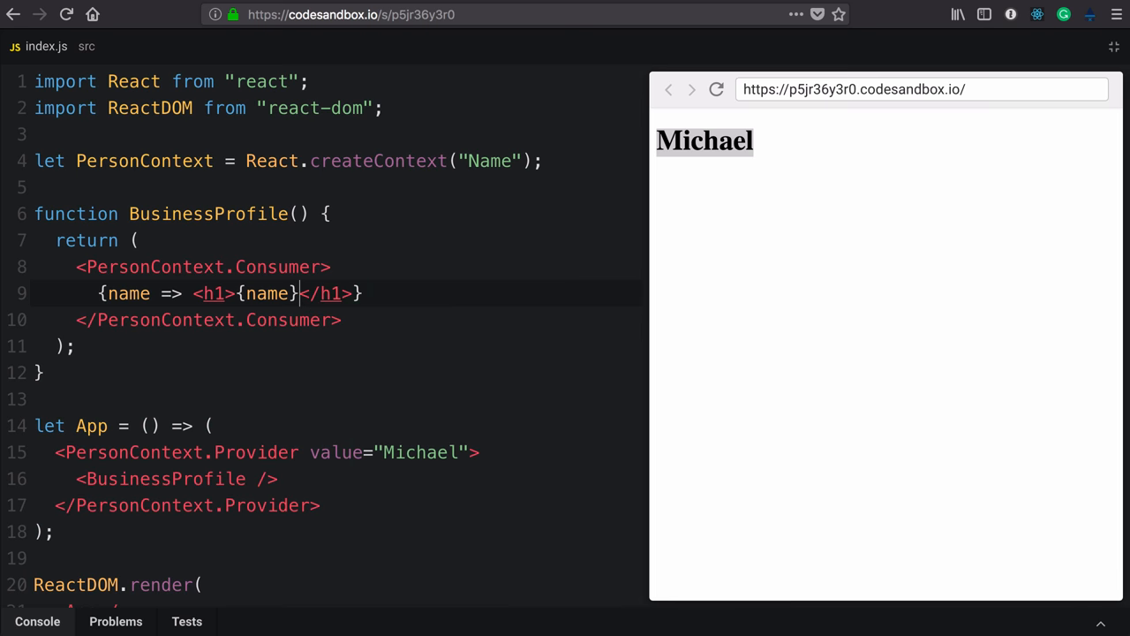
type(",")
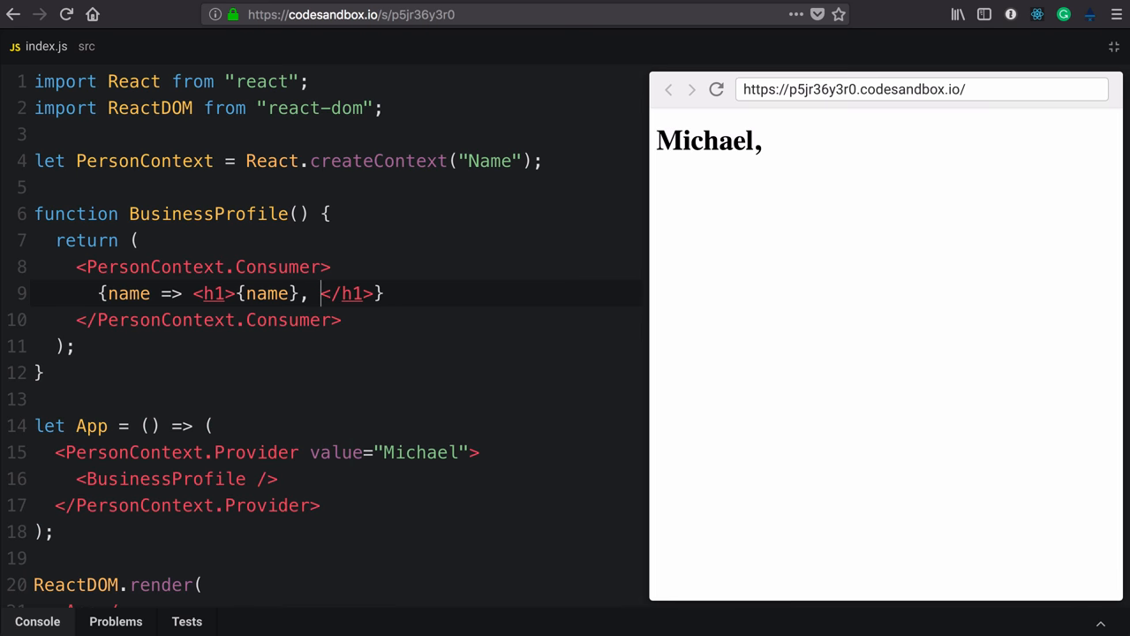
type("{organization")
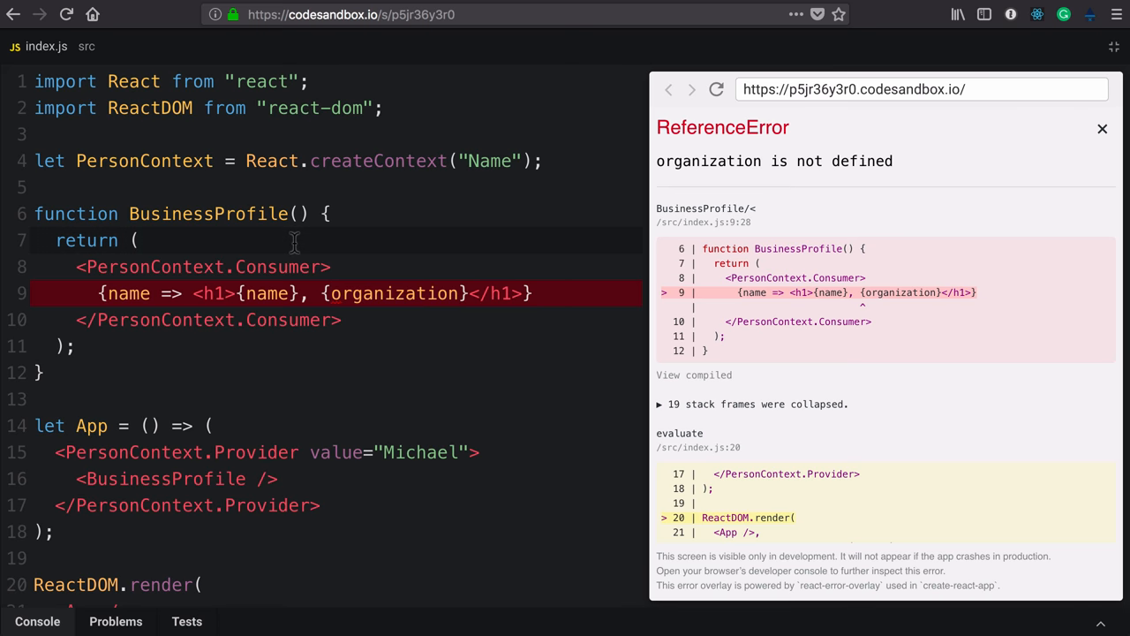
key("Enter")
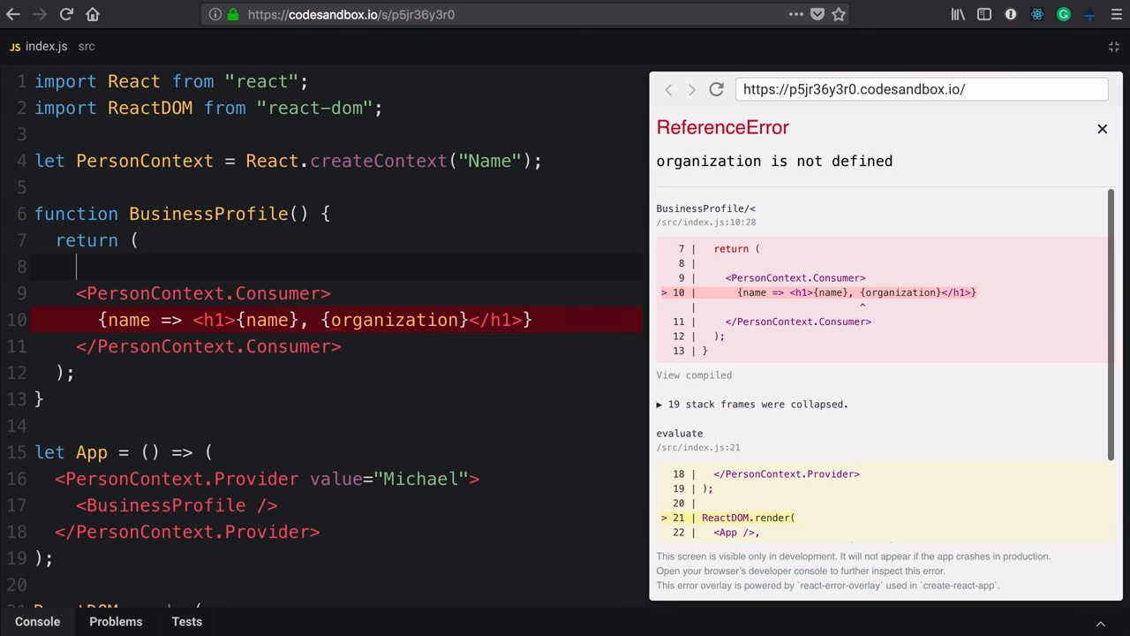
- Wrap PersonContext.Consumer in an OrganizationContext.Consumer and define OrganizationContext with default "Company"
type("<O")
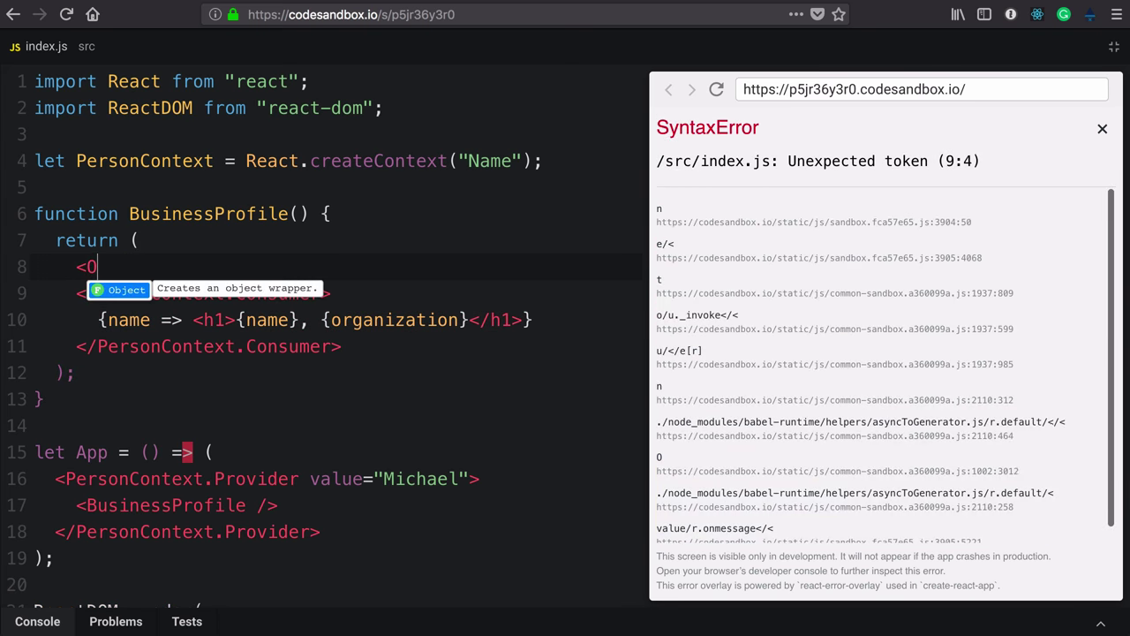
type("rganizationCo")
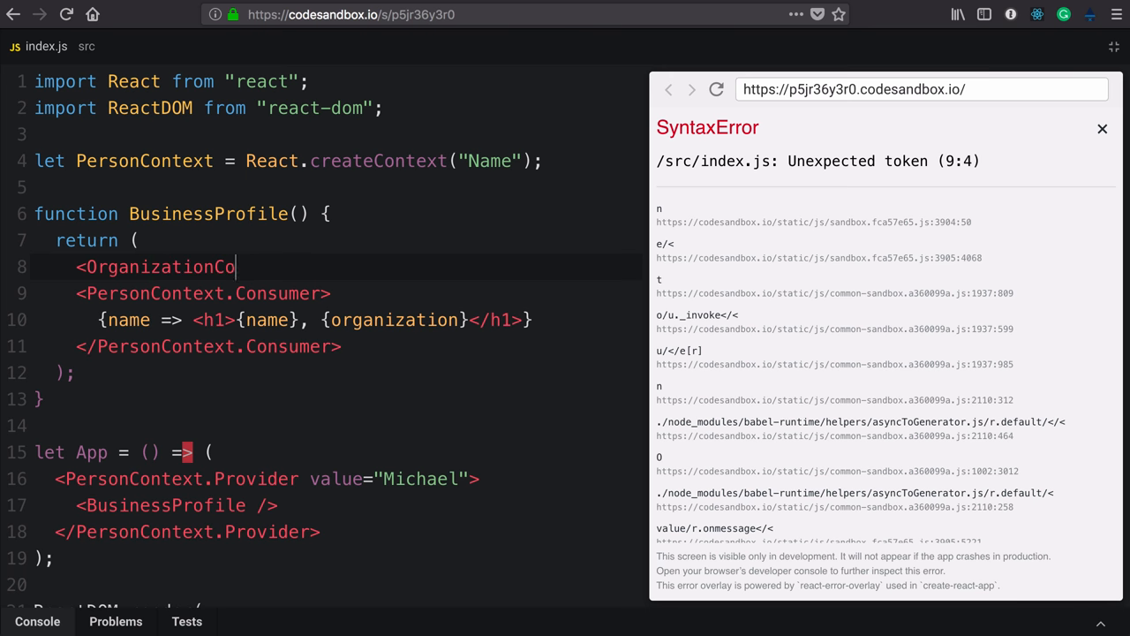
type("ntext.Consumer>")
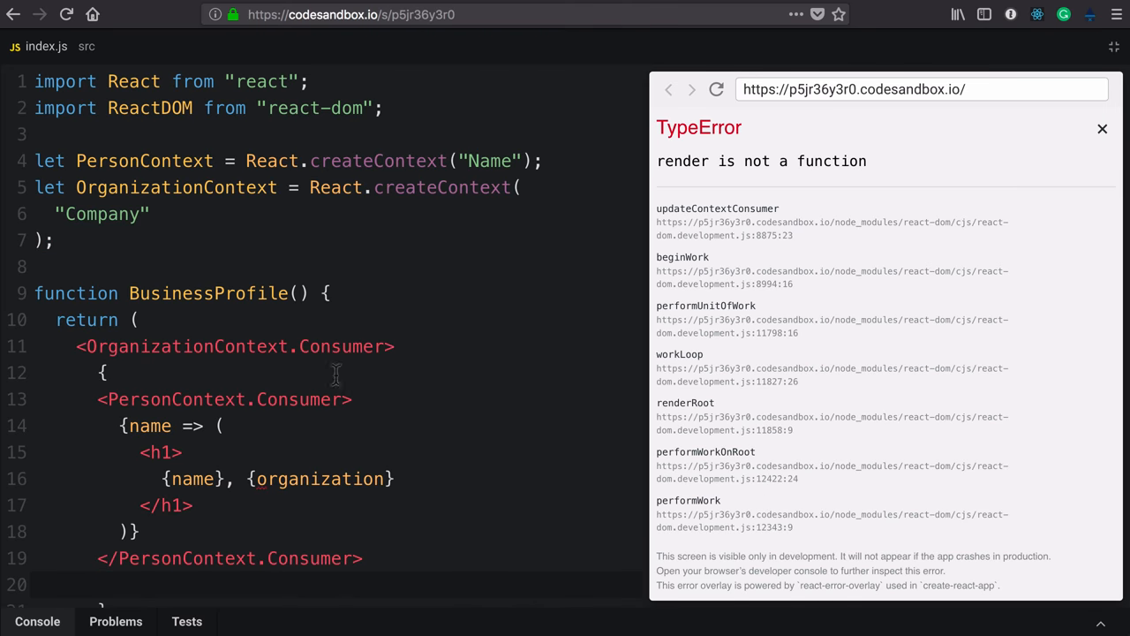
- Add an '{organization => ( ... )}' render function inside OrganizationContext.Consumer so the preview shows 'Michael, Company'
type("{organization =>")
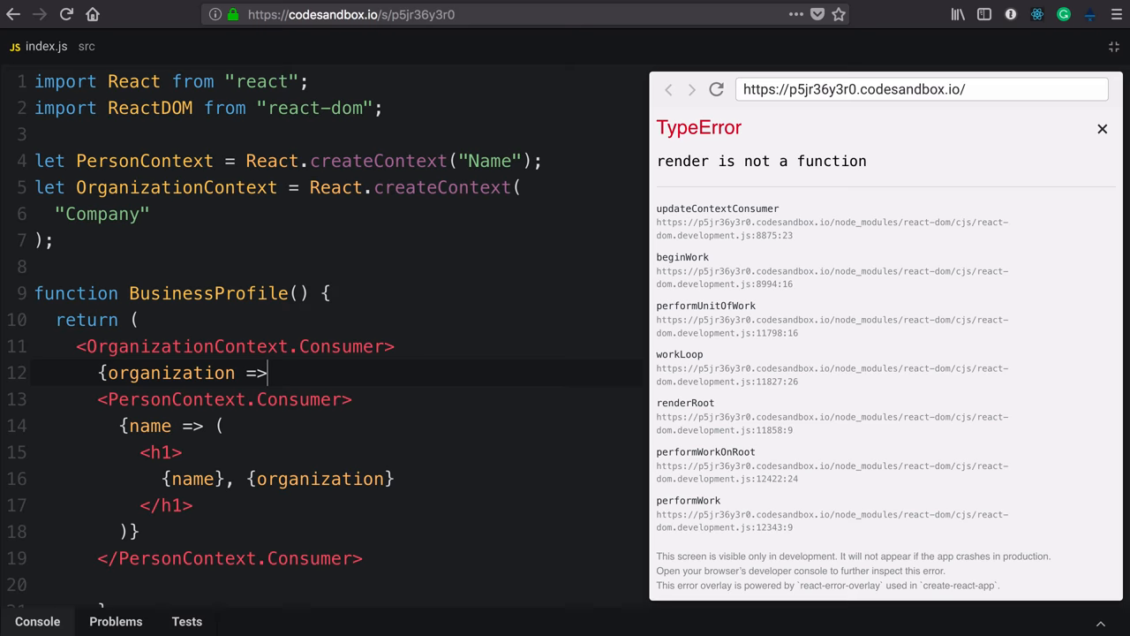
left_click(1102, 129)
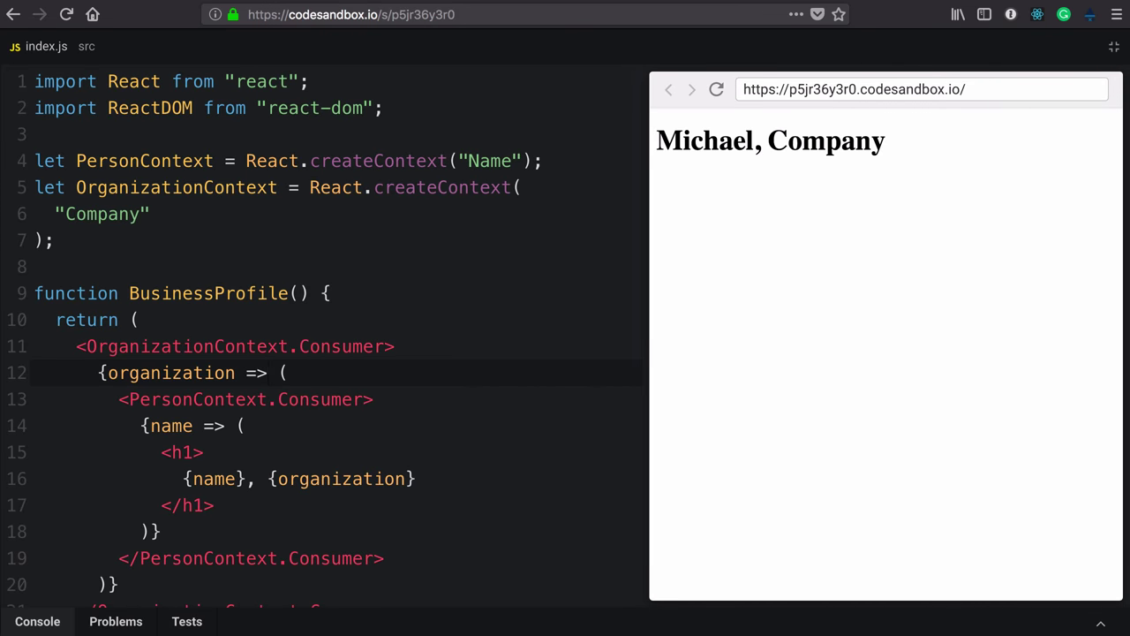
mouse_move(824, 134)
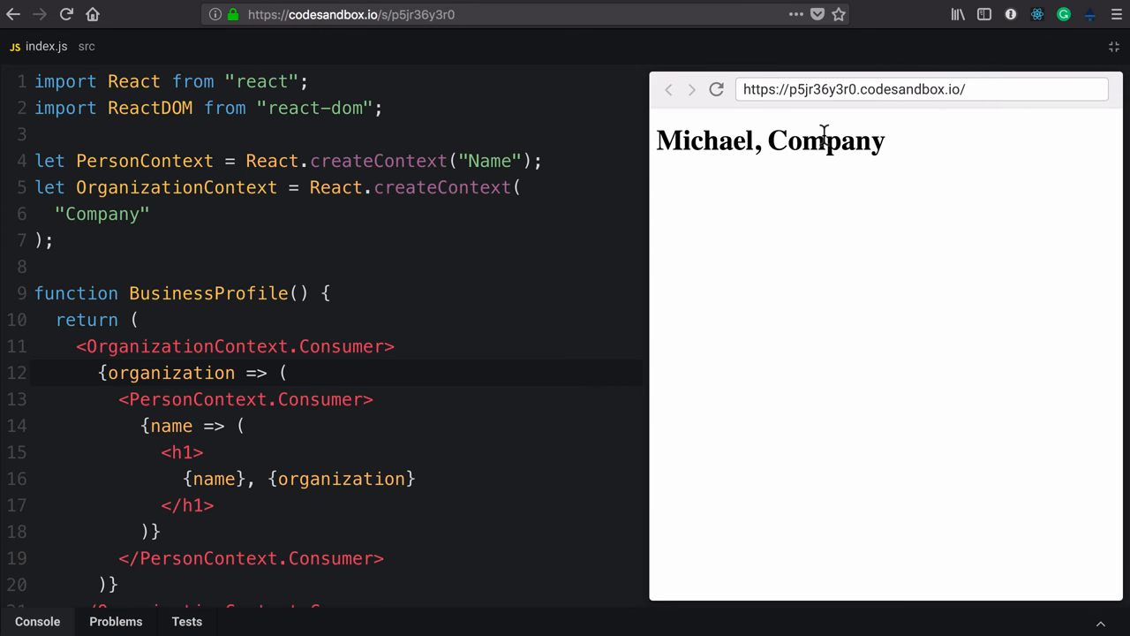
scroll("down", 3)
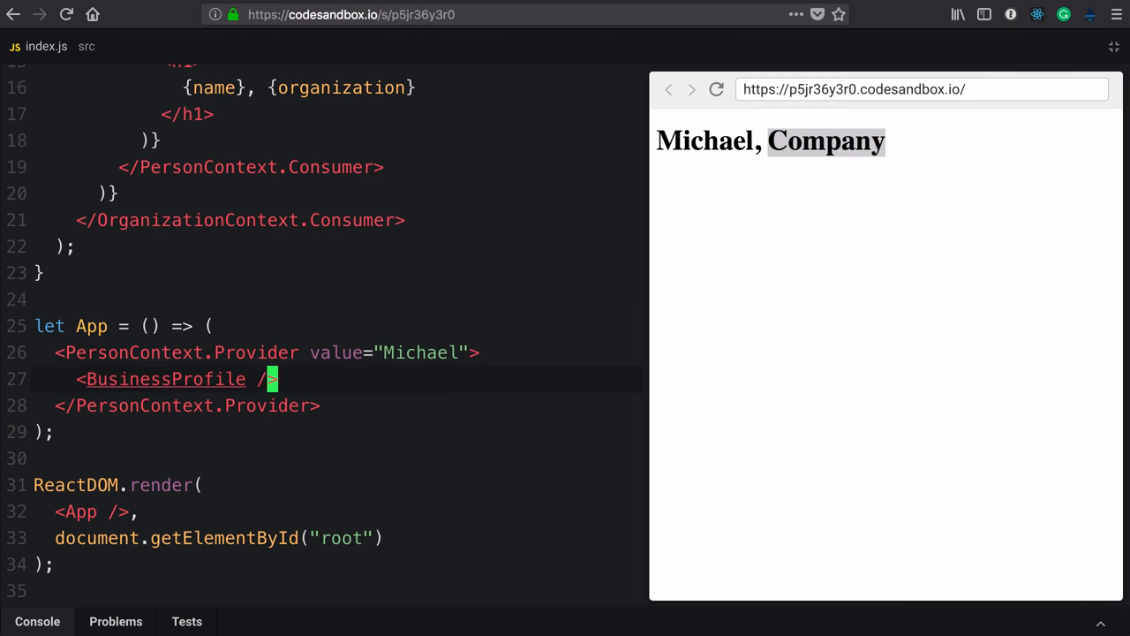
- Wrap PersonContext.Provider in an OrganizationContext.Provider with value "learnreact.com"
left_click(274, 352)
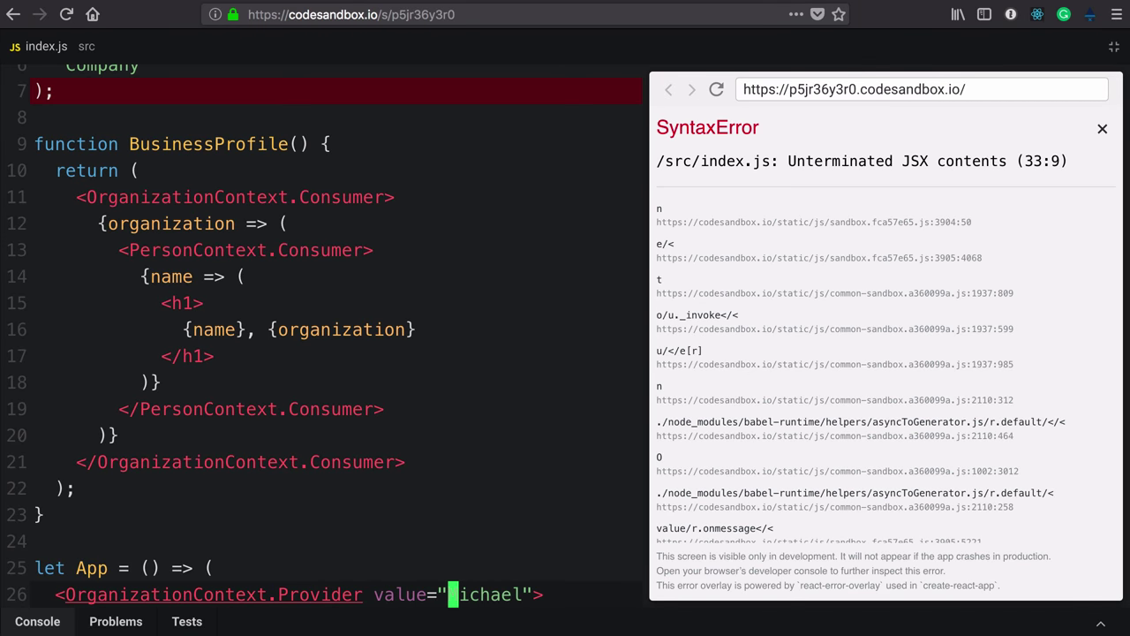
type("learnreact.com")
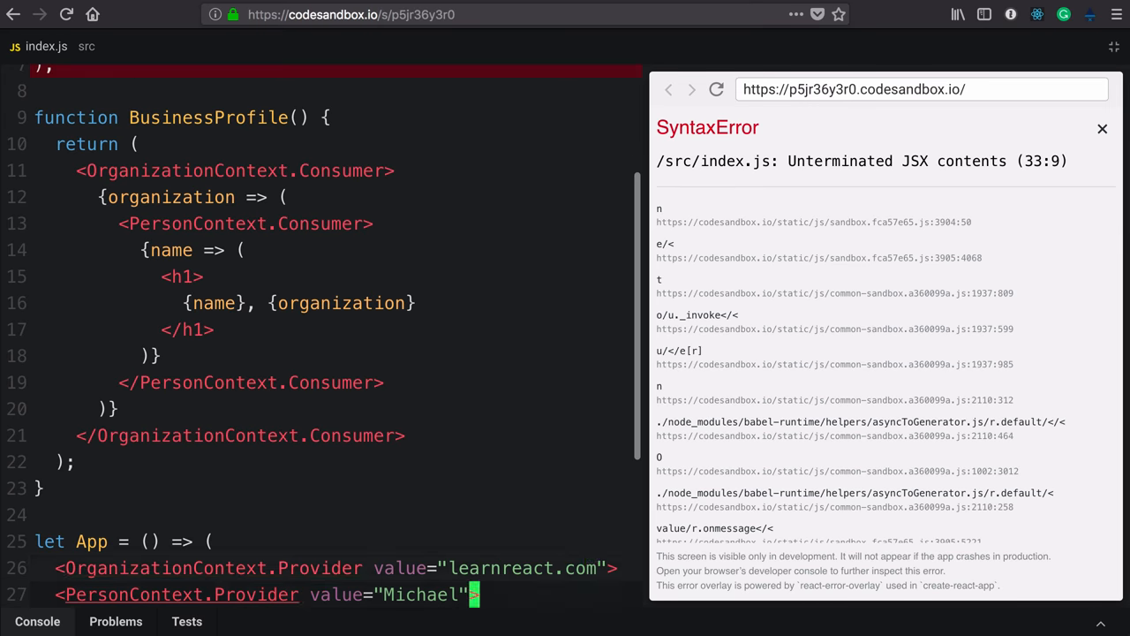
scroll("down", 3)
type("</OrganizationContext.Provider>")
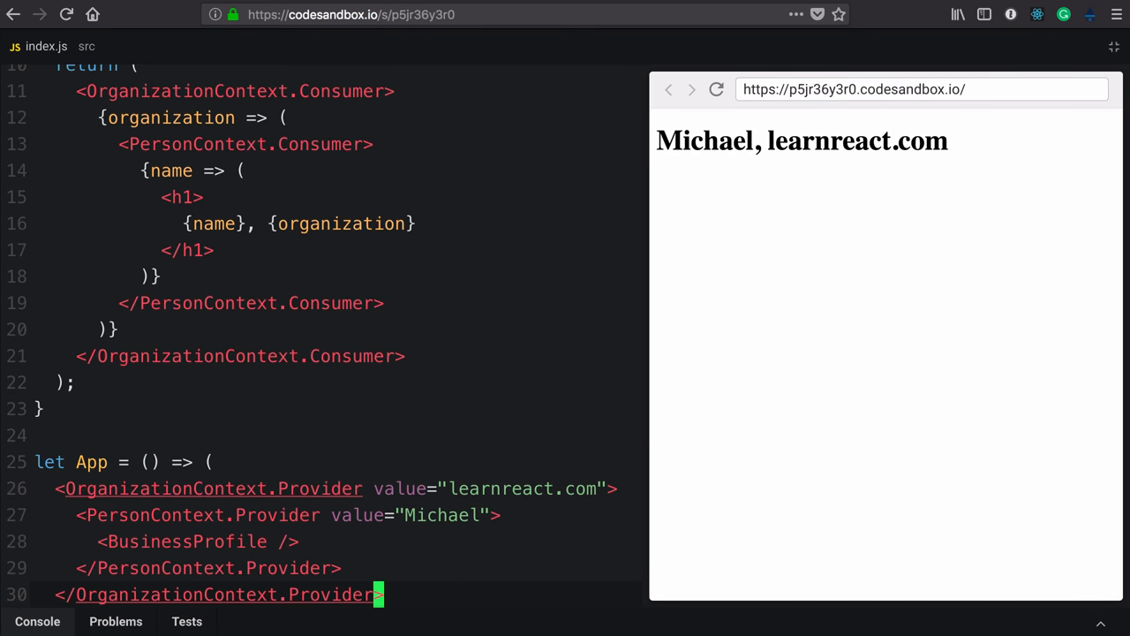
- Swap the provider lines so PersonContext.Provider is outermost, then deselect the consumer block
key("Backspace")
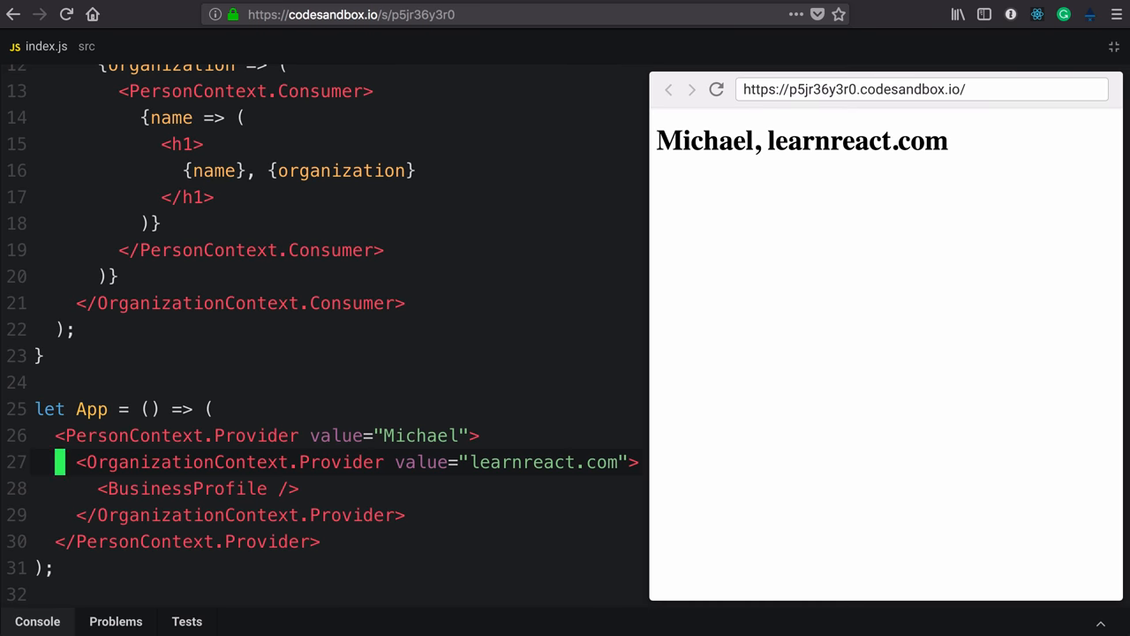
scroll("up", 3)
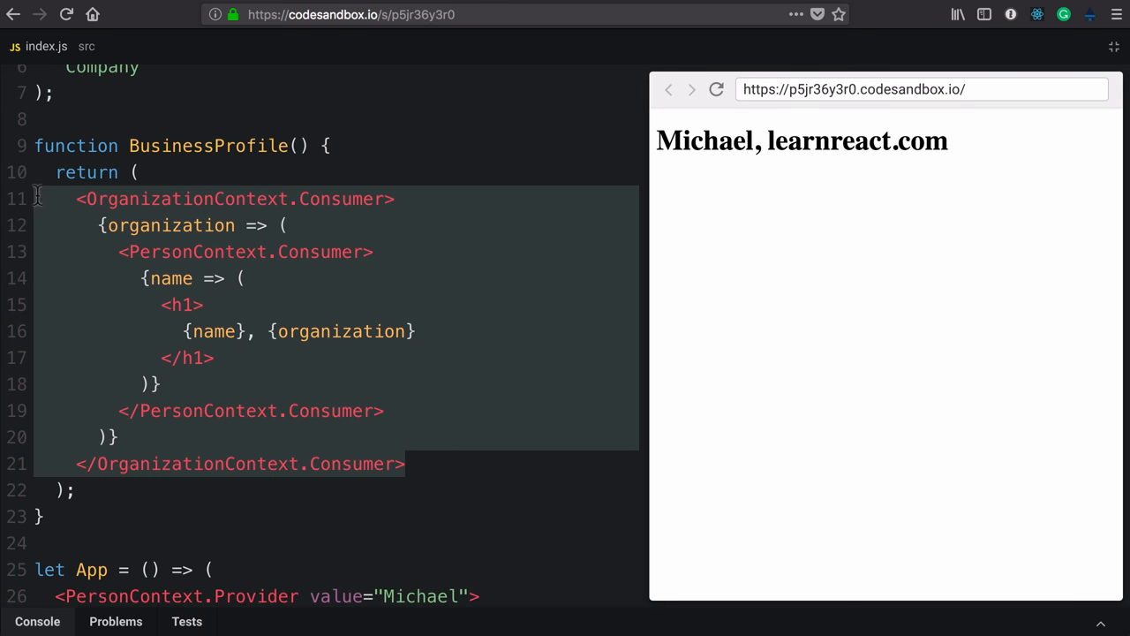
left_click(225, 172)
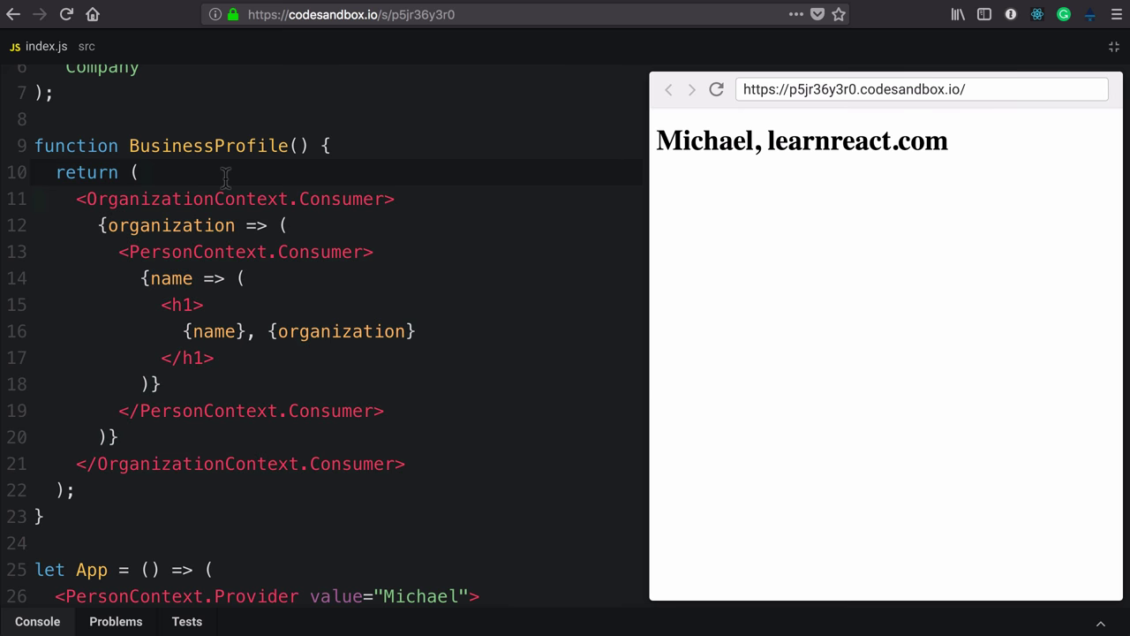